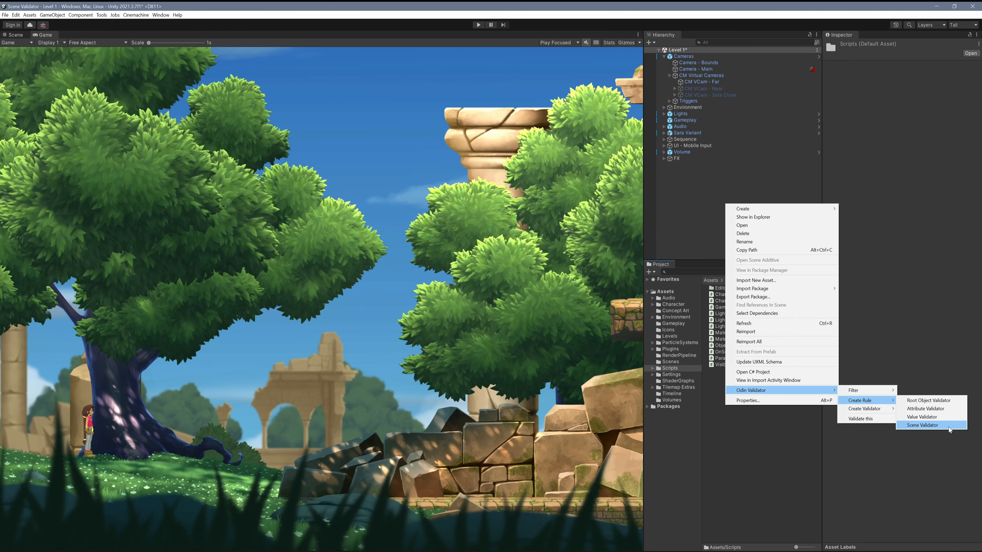
Step: Create an Odin Scene Validator rule script saved as LevelSceneValidator in the Scripts folder
{"action": "left_click", "coordinate": [921, 425]}
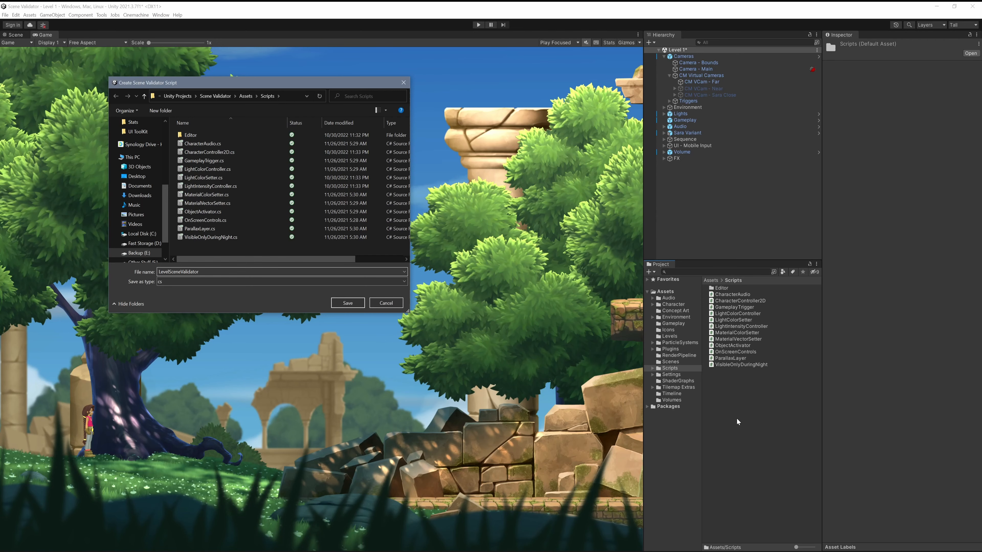
{"action": "left_click", "coordinate": [346, 302]}
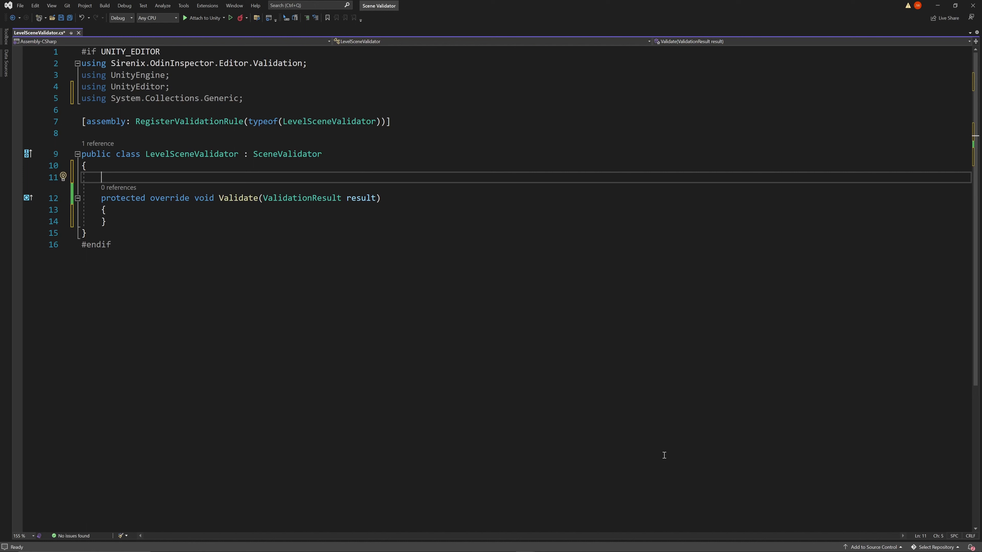
Step: Override CanValidateScene to return false unless the scene name contains "Level" and its path contains "Assets/Levels/"
{"action": "type", "text": "public override bool CanValidateScene(SceneReference scene"}
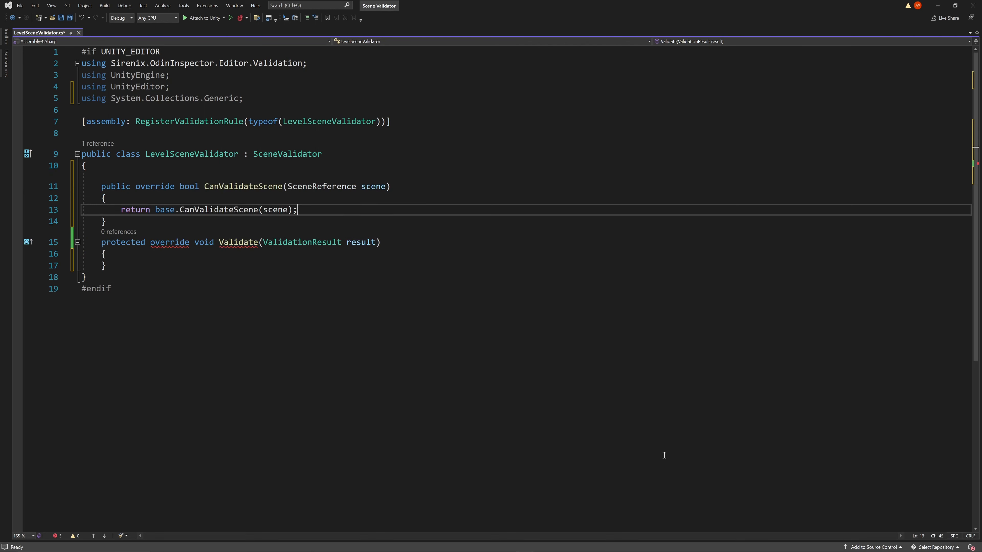
{"action": "left_click", "coordinate": [105, 199]}
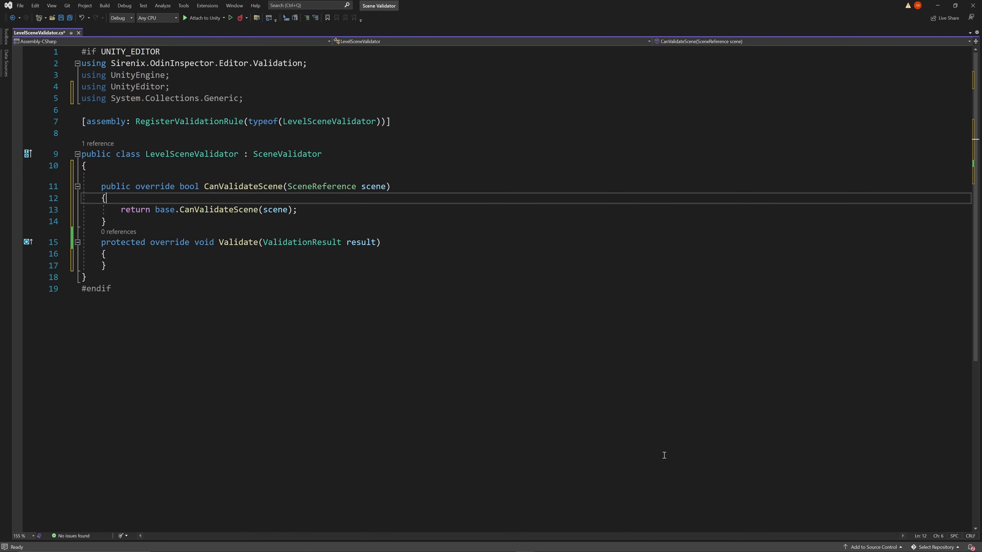
{"action": "type", "text": "if(!scene.GetSceneAsset().name.Contains(\"Level"}
{"action": "type", "text": "r"}
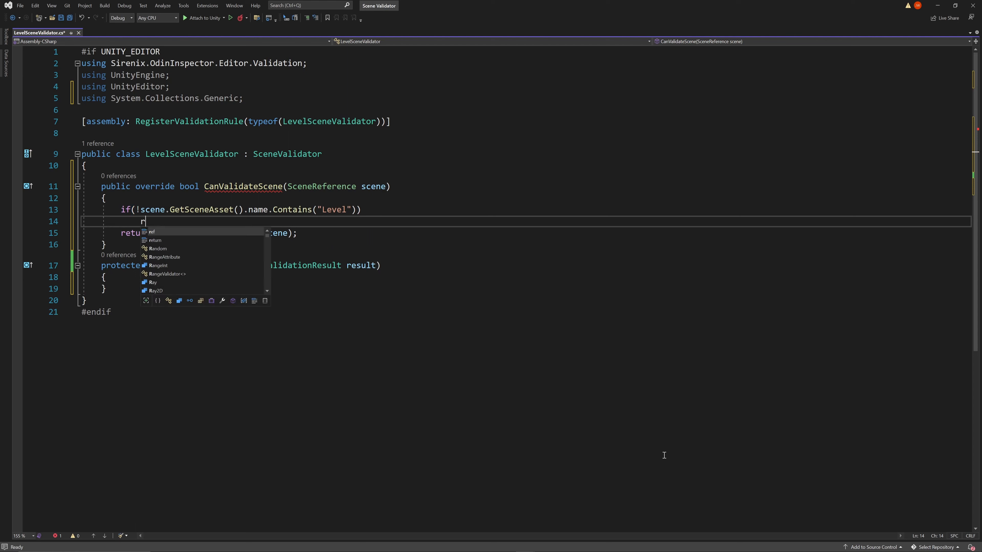
{"action": "type", "text": "eturn false;"}
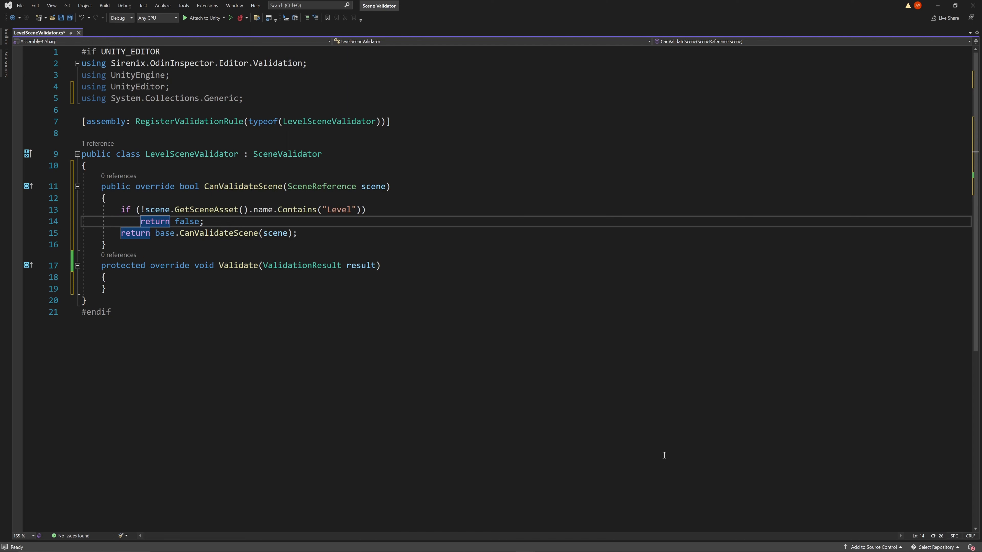
{"action": "type", "text": "if(!scene.Path.Contains("}
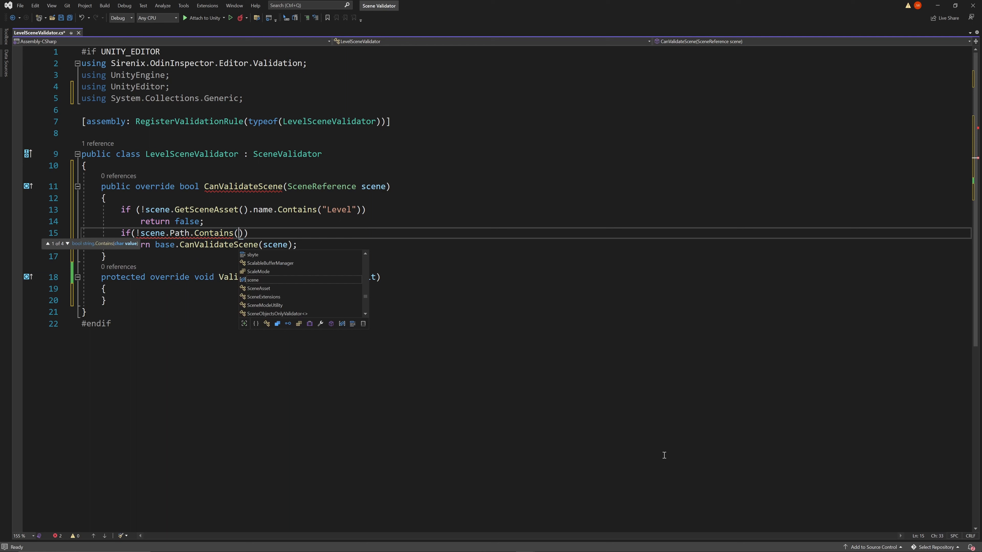
{"action": "type", "text": "\"Assets/Leve\""}
{"action": "type", "text": "return false;"}
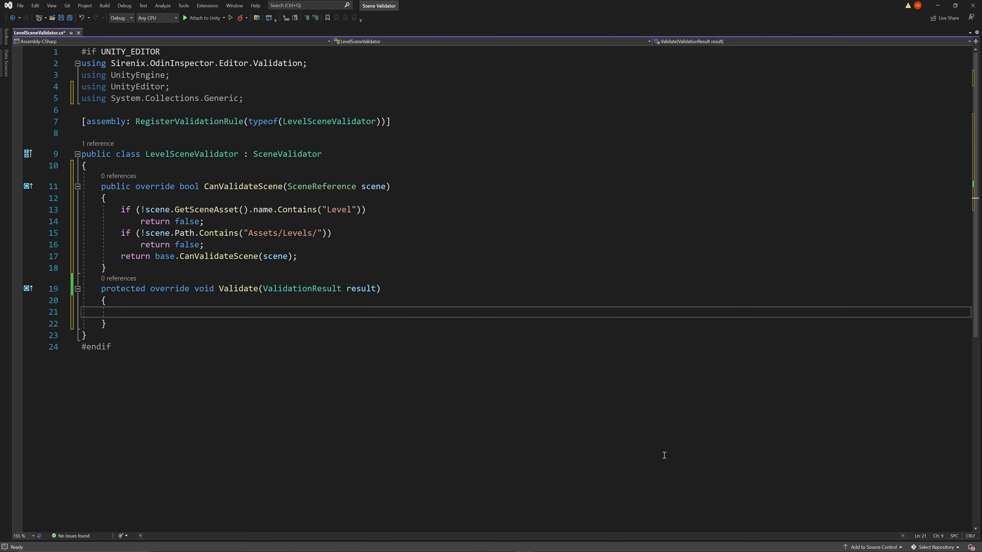
Step: In Validate, add an error "No camera found in the scene." when FindComponentInSceneOfType<Camera>() finds none
{"action": "type", "text": "if(!FindComponentInSceneOfType<Camera"}
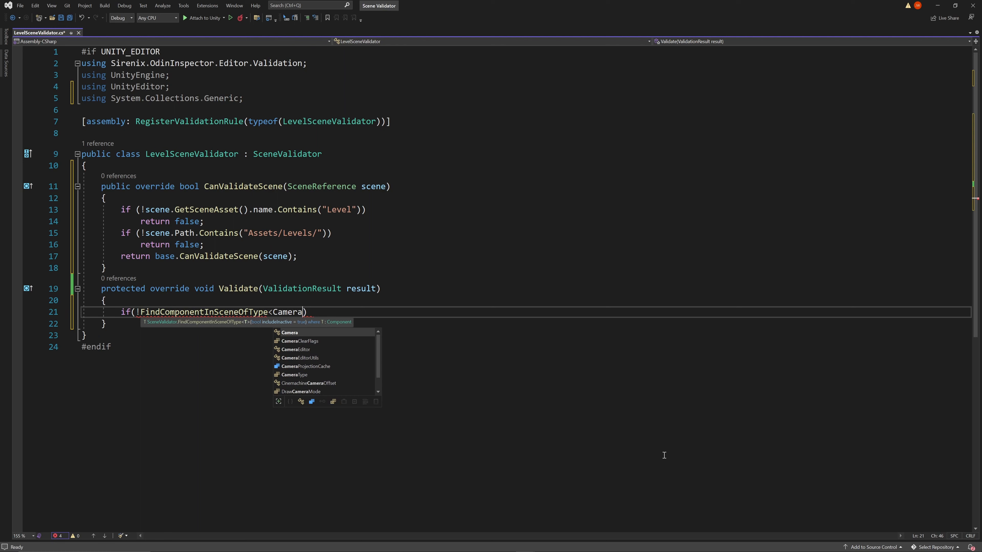
{"action": "type", "text": ">())"}
{"action": "type", "text": "result.AddError(\"No "}
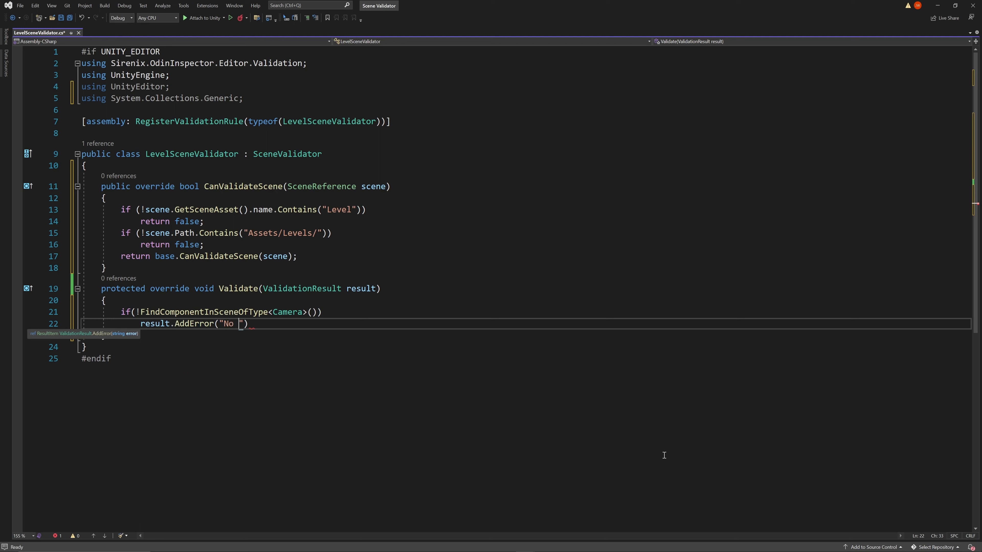
{"action": "type", "text": "camera found in the scene."}
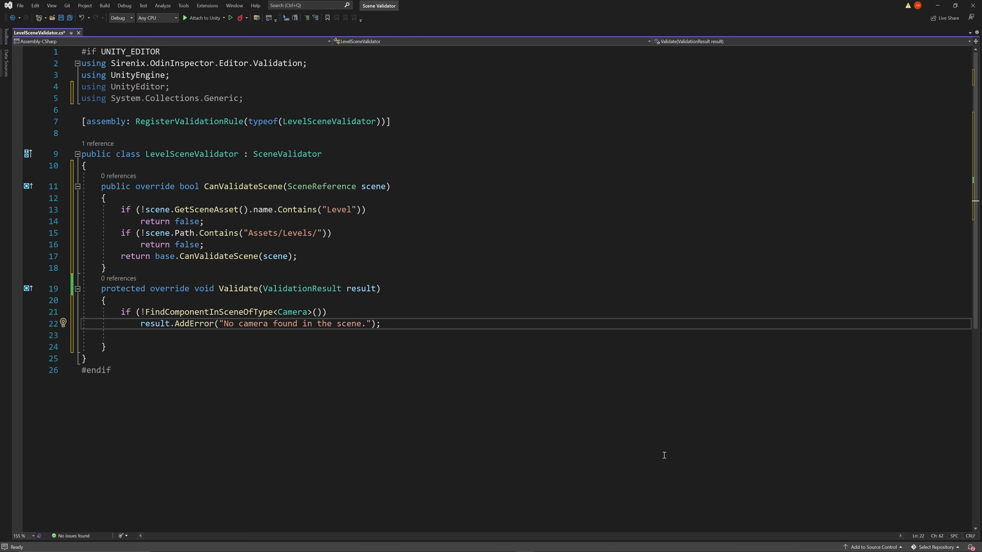
Step: Add a static playerObjectName "Sara Varia" and report an error when that player object is missing
{"action": "type", "text": "privat"}
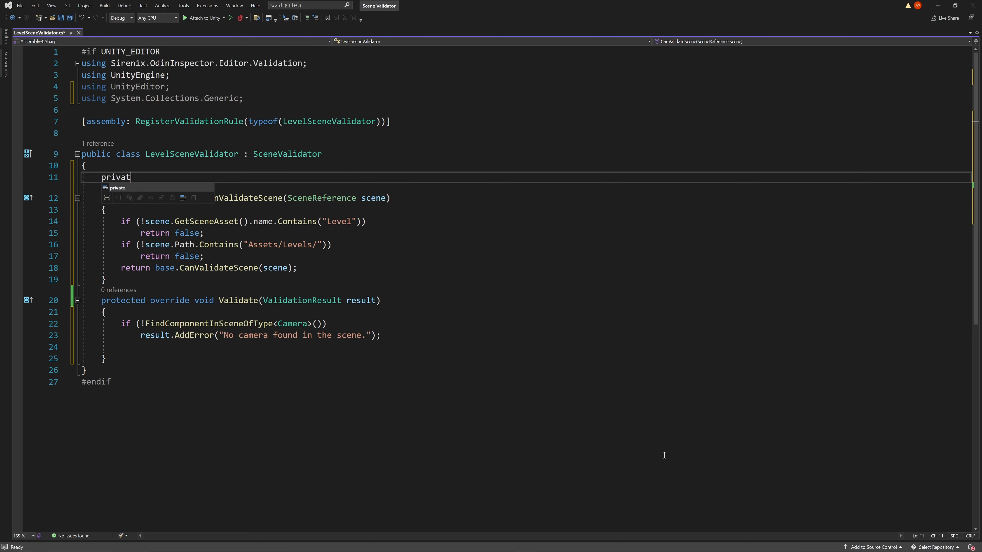
{"action": "type", "text": "e static string playerObject"}
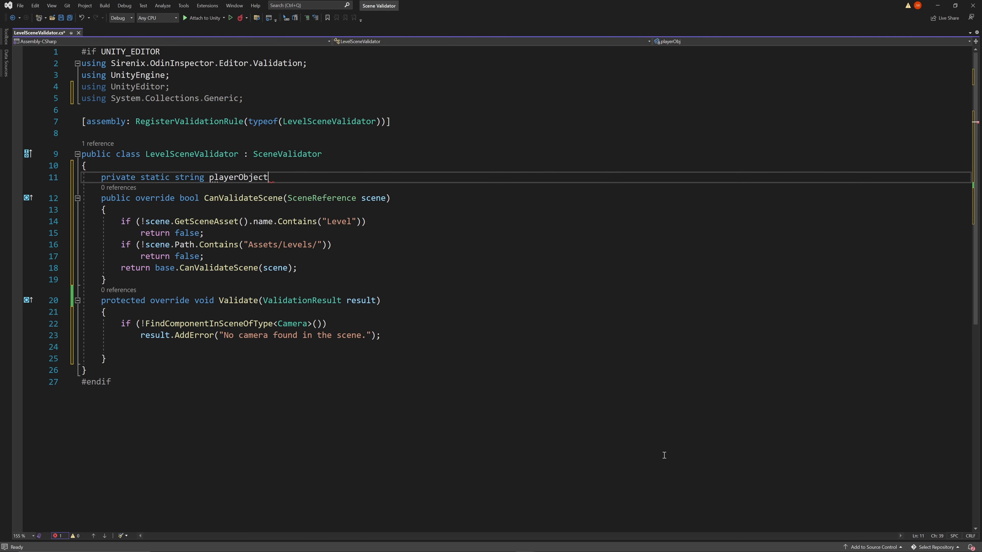
{"action": "type", "text": "Name = \"Sara Varia\""}
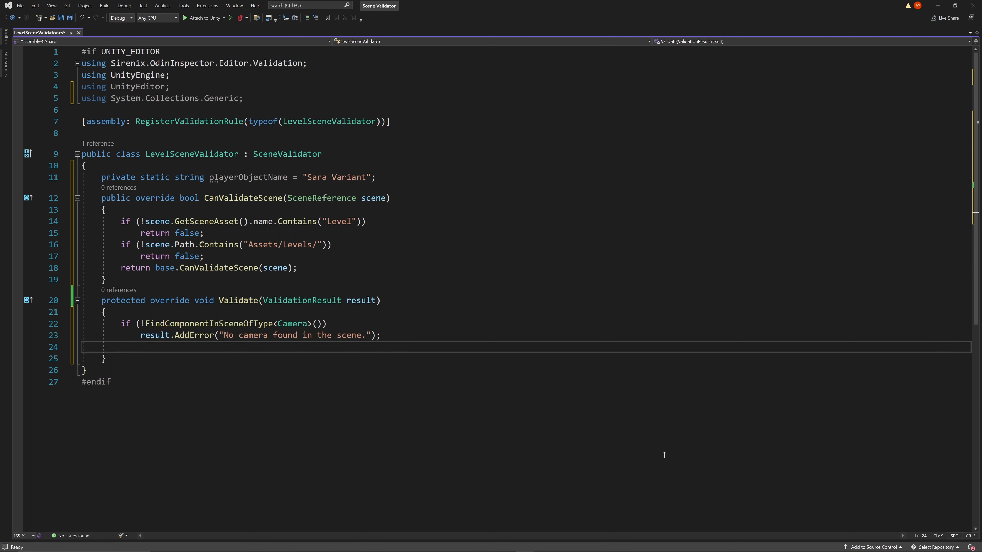
{"action": "type", "text": "if(!GetGameObjectAtPath(playerObjectName"}
{"action": "type", "text": "result.AddError($\"No object found named {"}
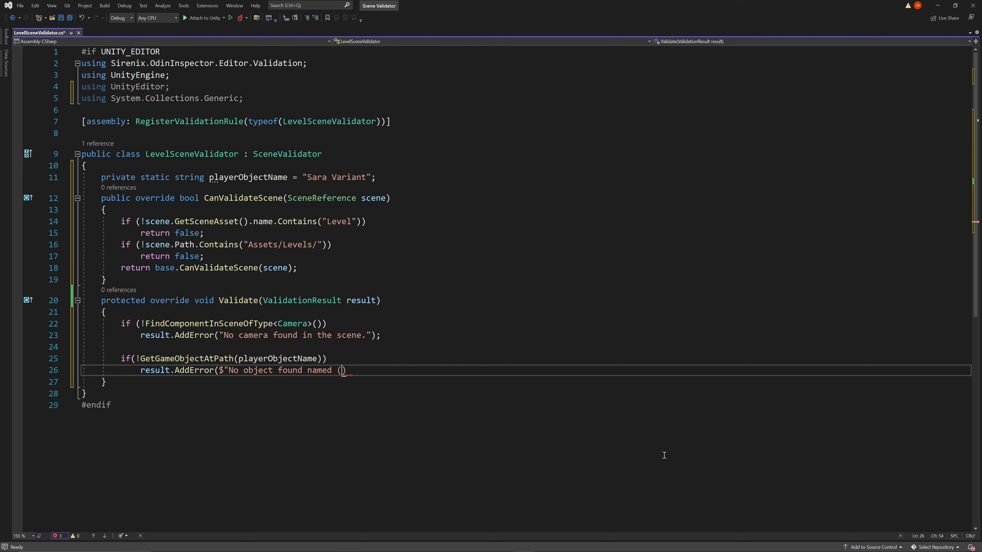
{"action": "type", "text": "playerObjectName}\");"}
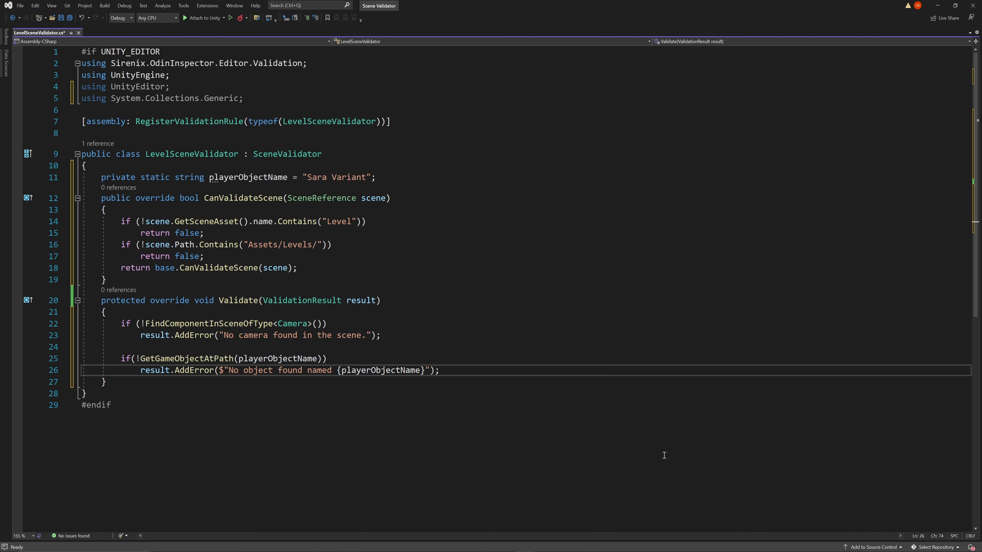
Step: Add an else-if warning when the player object has no CharacterController2D component
{"action": "type", "text": "else if("}
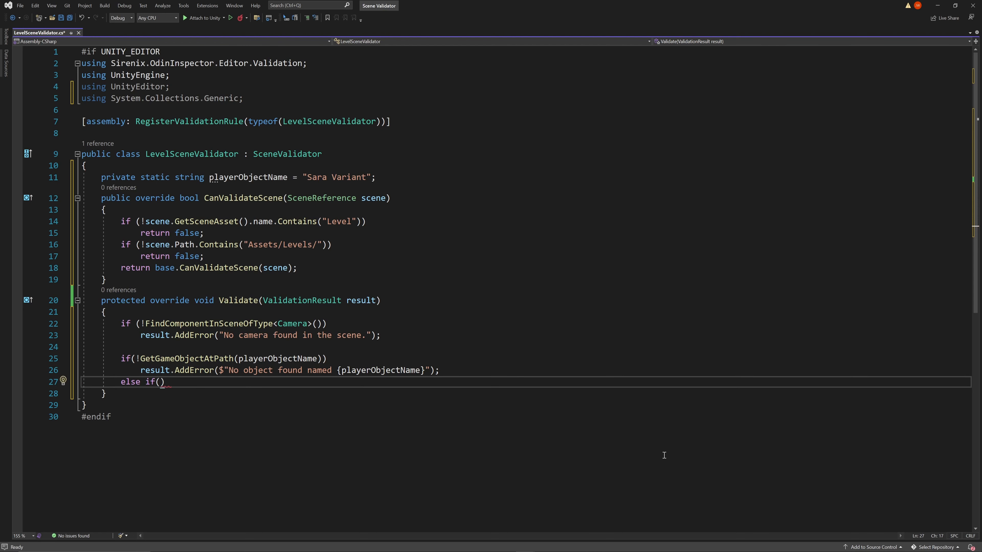
{"action": "type", "text": "!GetComponentAtPath"}
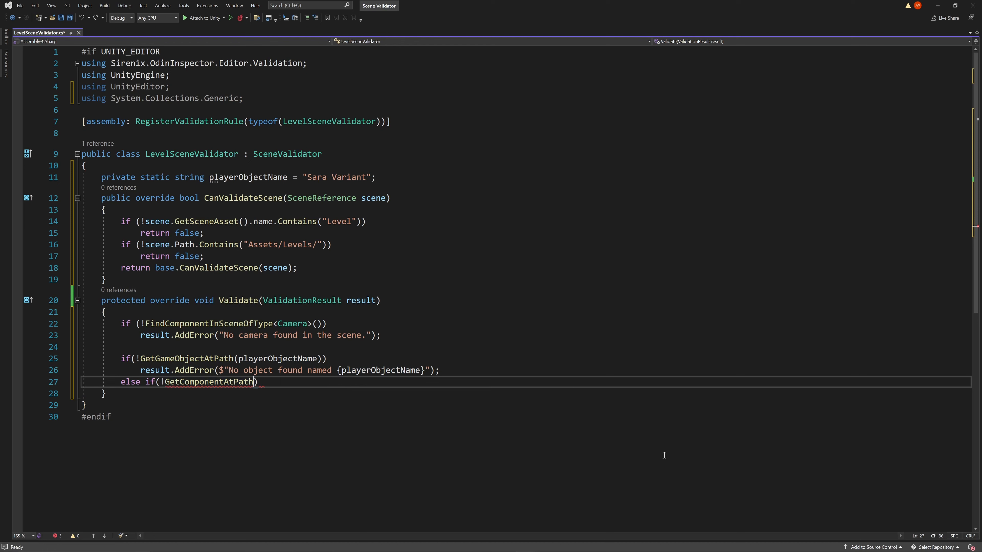
{"action": "type", "text": "<CharacterController2D>(playerObjectName"}
{"action": "type", "text": "result.AddWarning($\"No character c"}
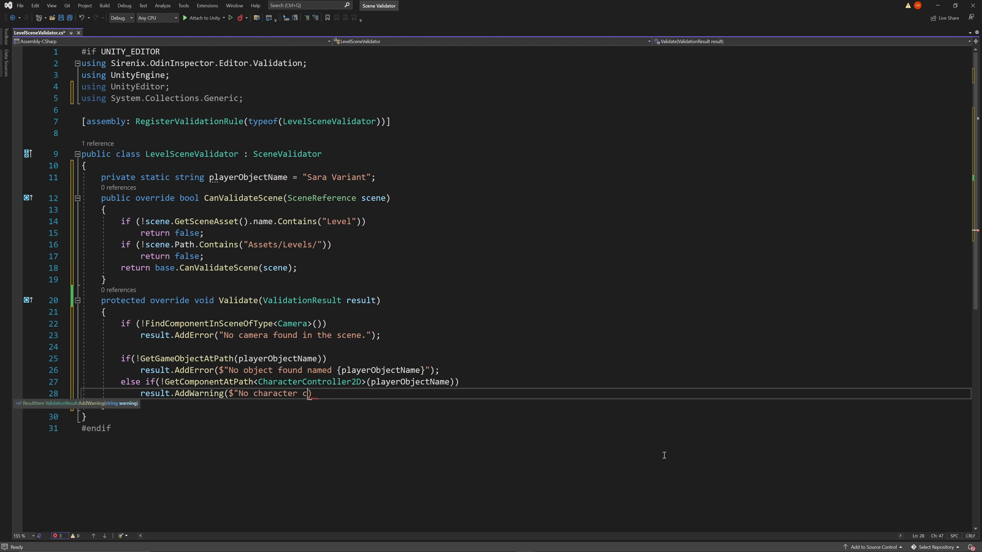
{"action": "type", "text": "ontroller on the player object named"}
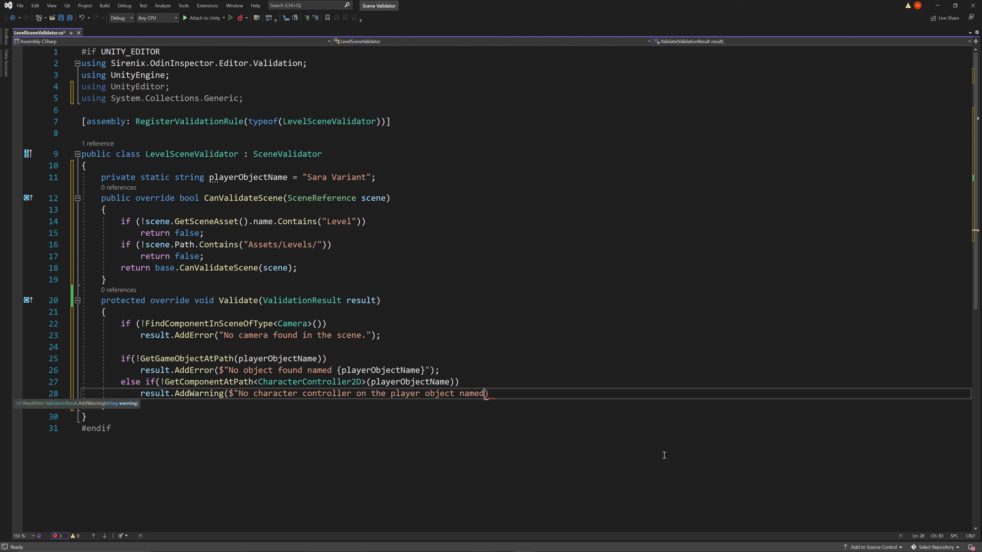
{"action": "type", "text": "{playerObjectName} does not exist\");"}
{"action": "type", "text": "public List<st"}
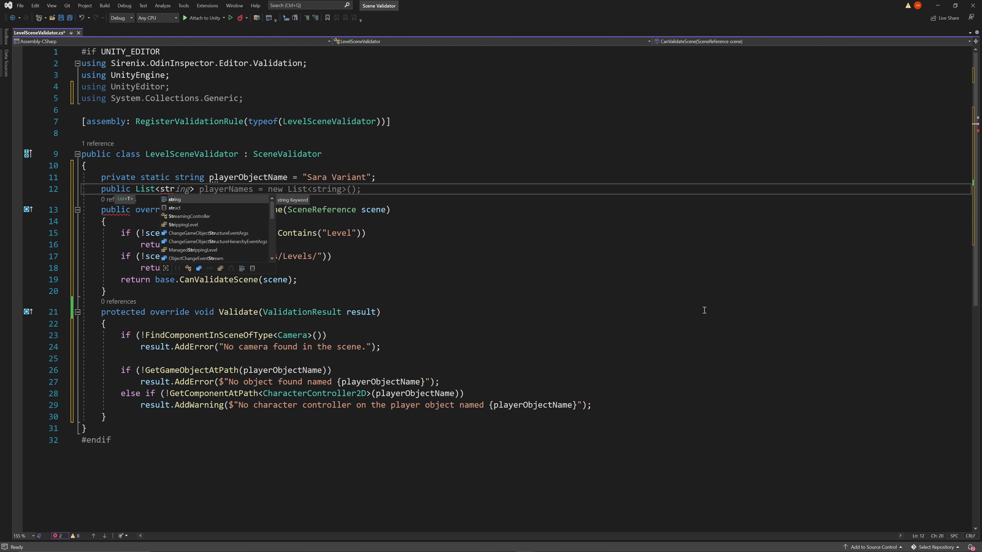
Step: Add a public requiredRootObjects list and loop over it fetching each object with GetGameObjectAtPath
{"action": "type", "text": "requiredRootObjects = new List<string>();"}
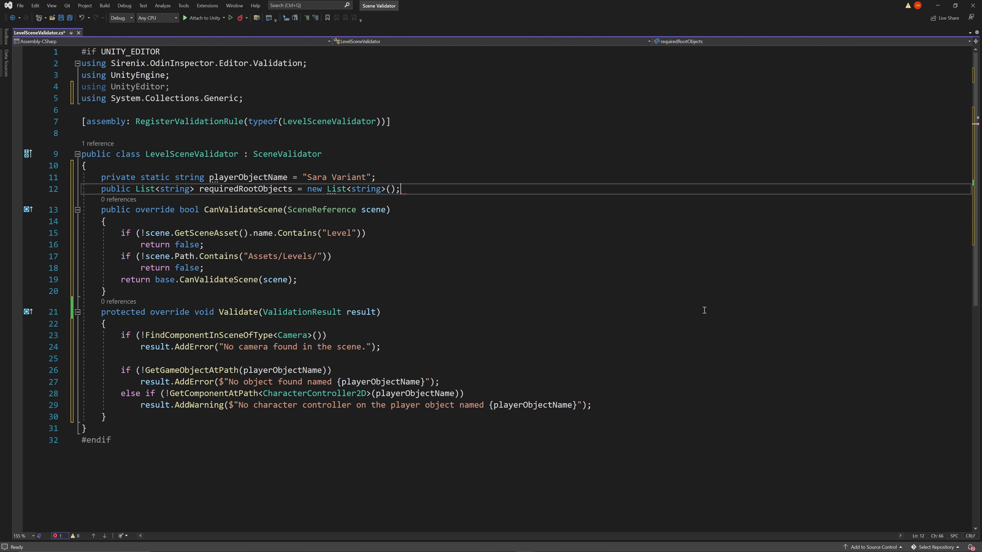
{"action": "type", "text": "for"}
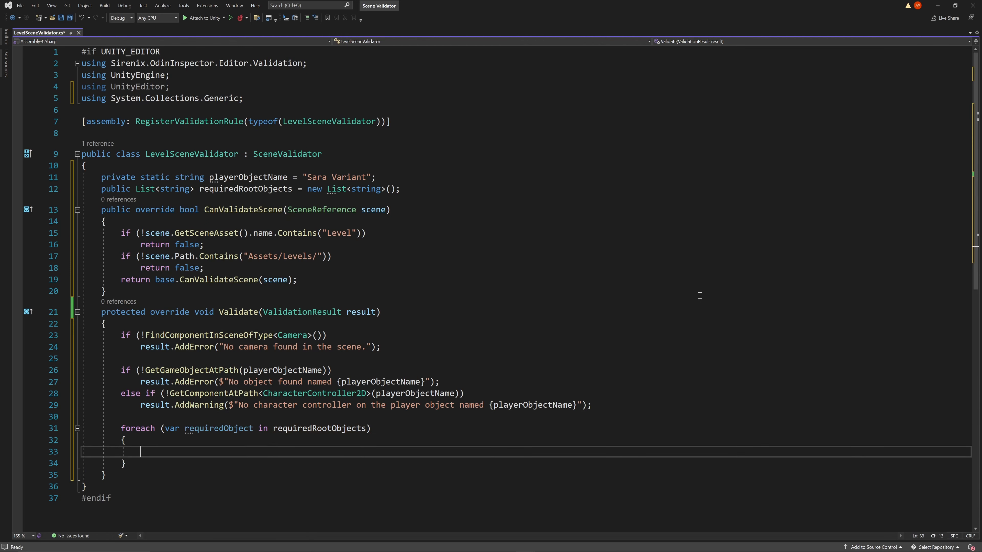
{"action": "type", "text": "GameObject required ="}
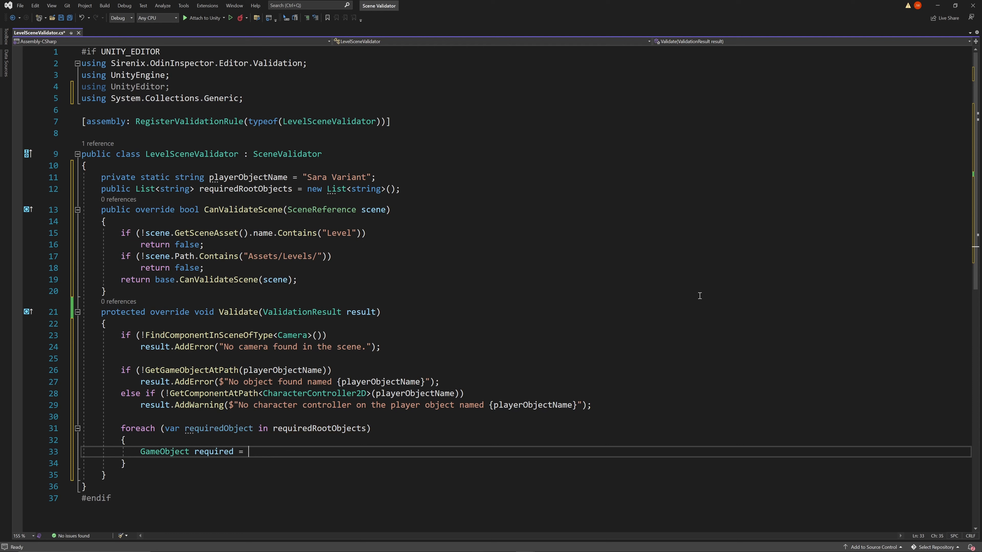
{"action": "type", "text": "GetGameObjectAtPath(requiredObject);"}
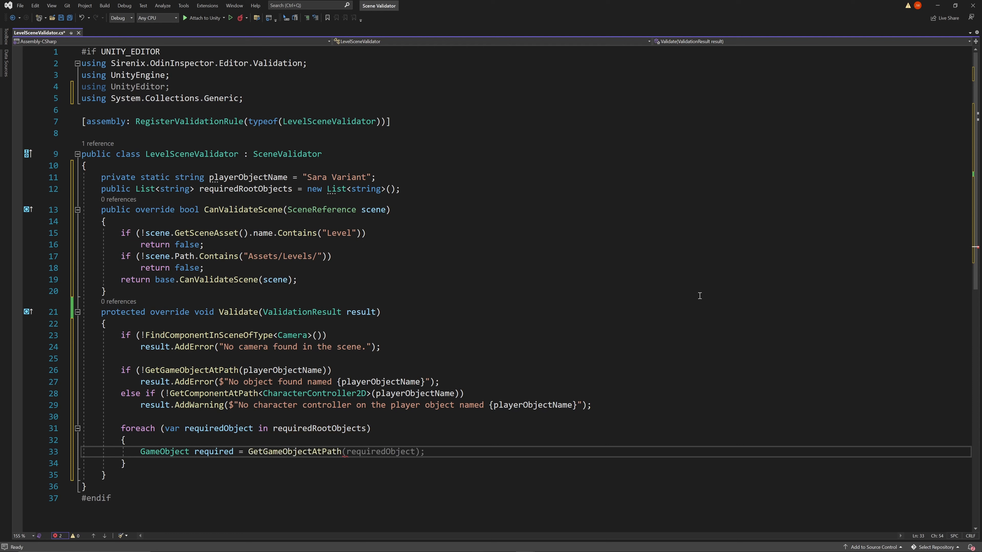
Step: Report an error when a required object is missing or not among GetSceneRoots()
{"action": "type", "text": "if(re)"}
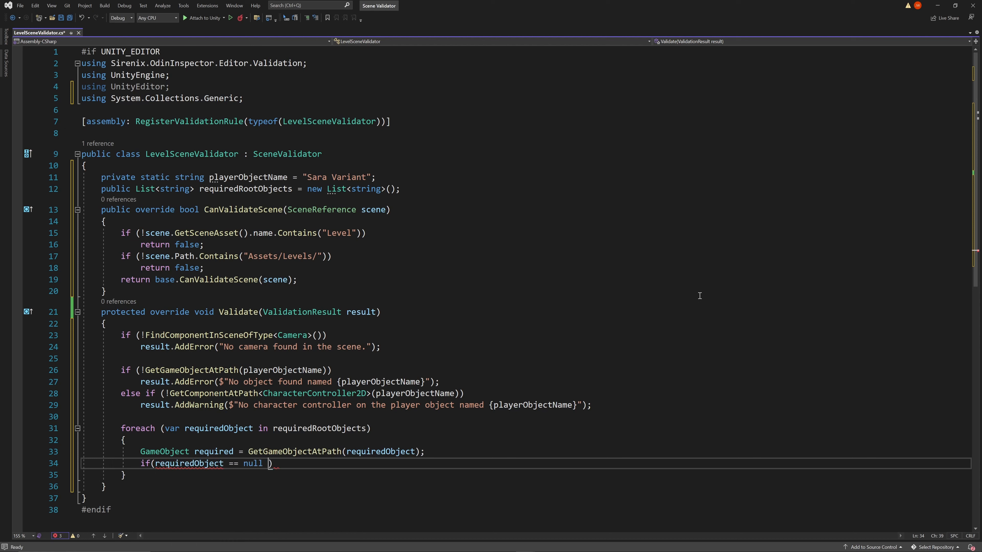
{"action": "type", "text": "|| !getsc"}
{"action": "type", "text": "result.AddError($\"{requiredObject} is m"}
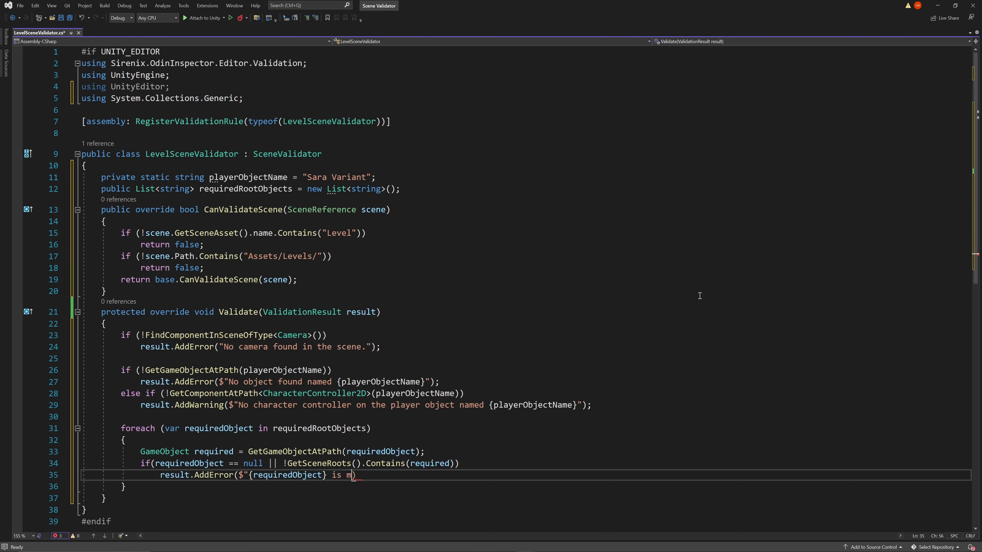
{"action": "type", "text": "issing or is not a root object"}
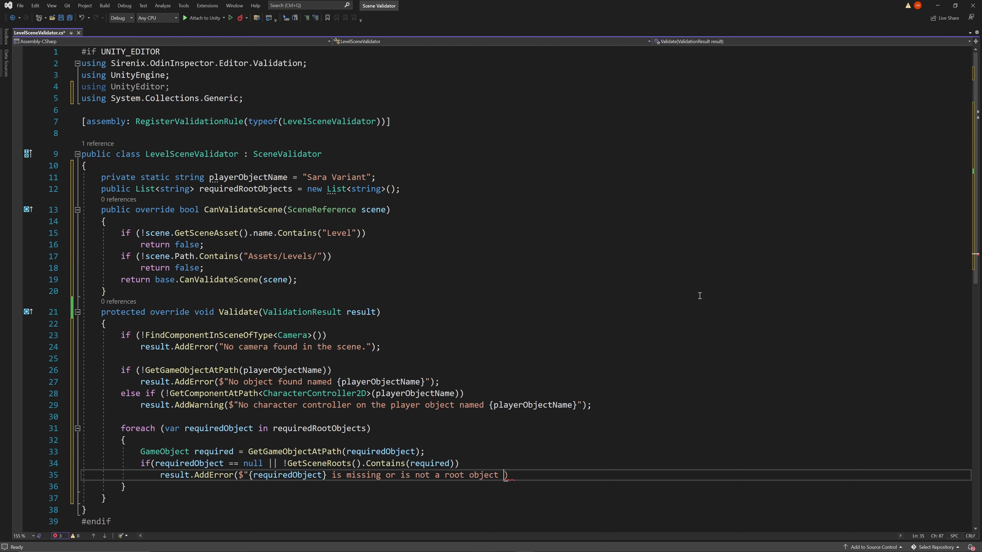
{"action": "type", "text": "in the scene.\");"}
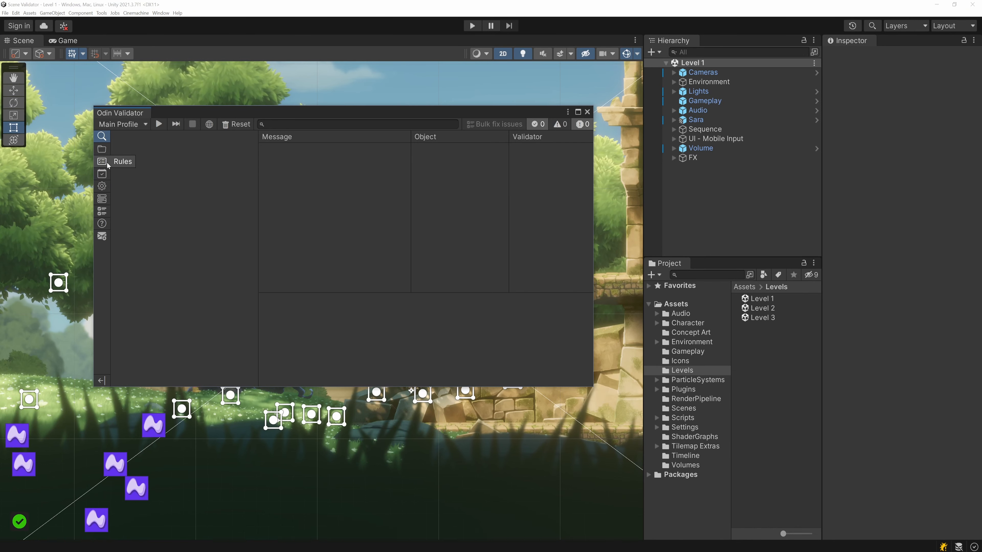
Step: In the Level Scene rule settings, add Lights, Audio and Cameras as required root objects and save changes
{"action": "left_click", "coordinate": [101, 161]}
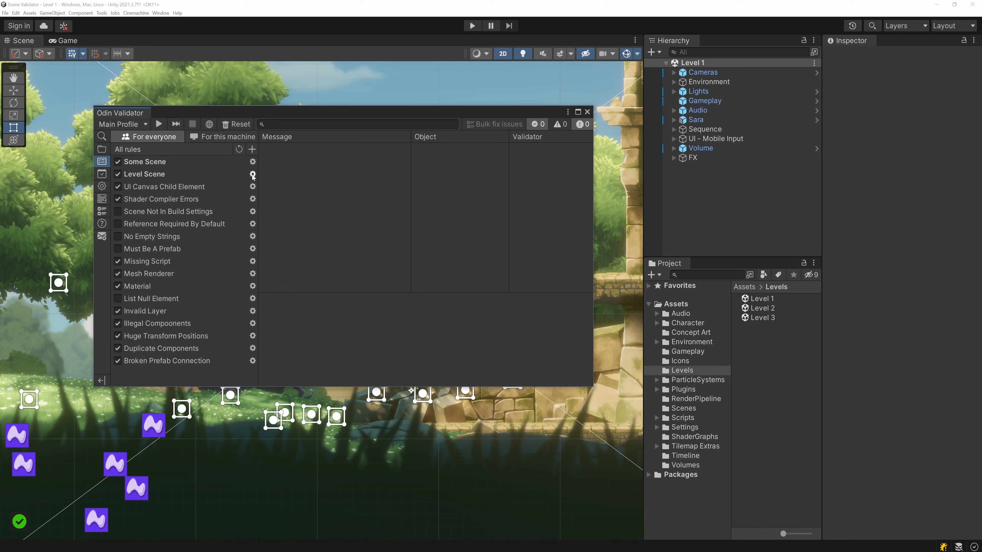
{"action": "left_click", "coordinate": [252, 175]}
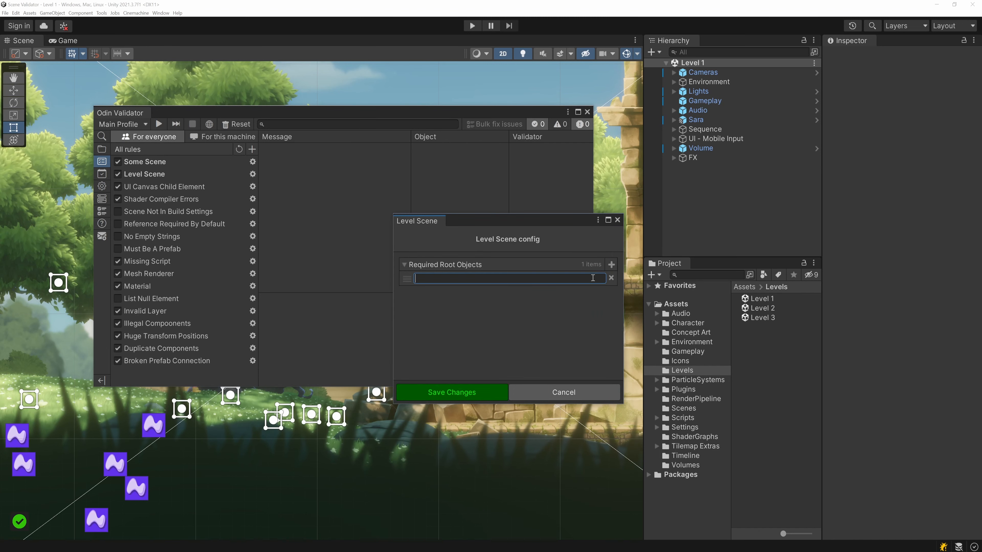
{"action": "type", "text": "Lights"}
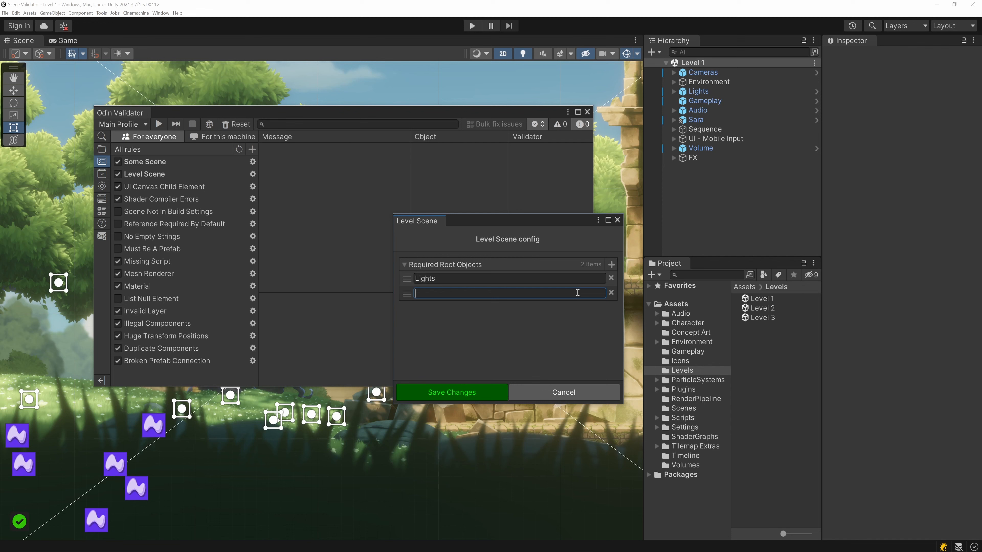
{"action": "type", "text": "Cameras"}
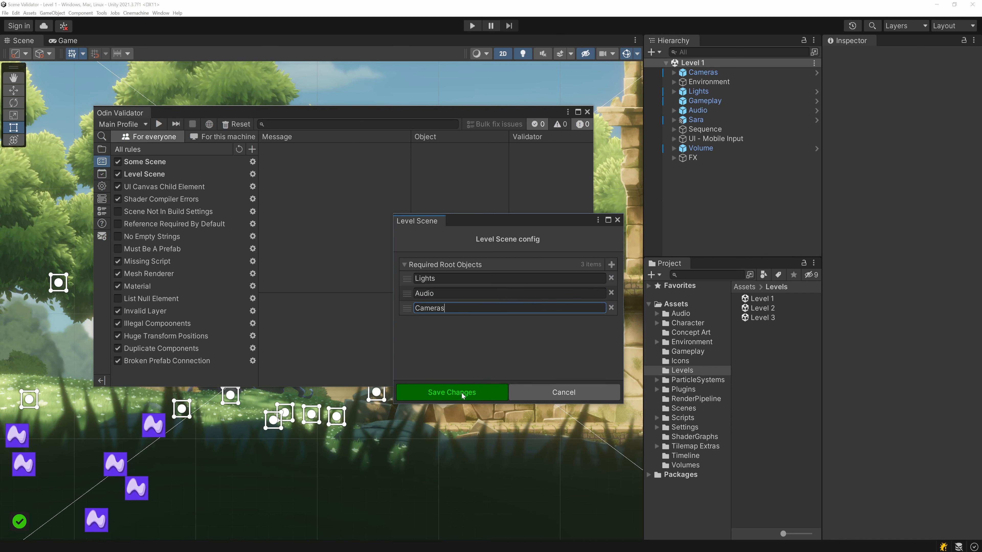
{"action": "left_click", "coordinate": [451, 392]}
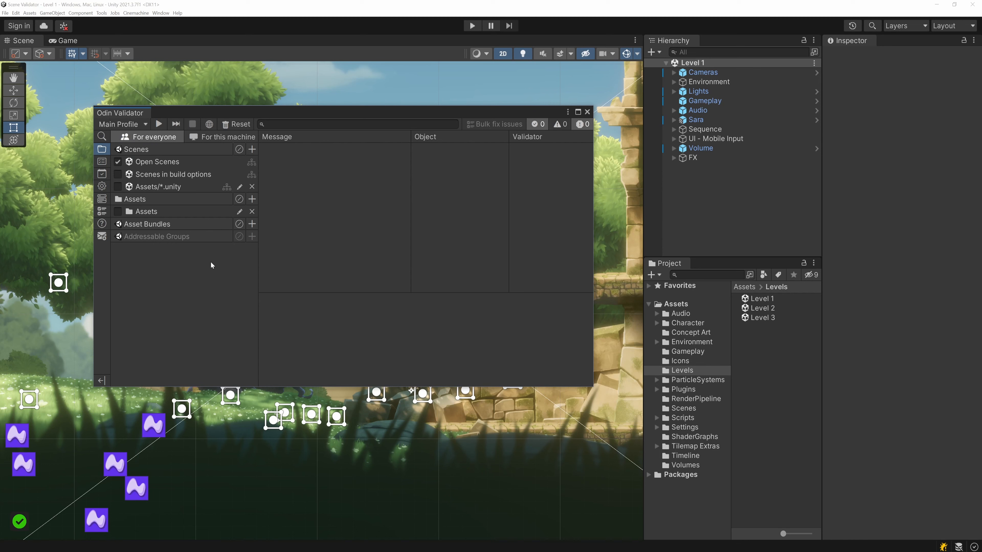
{"action": "mouse_move", "coordinate": [252, 148]}
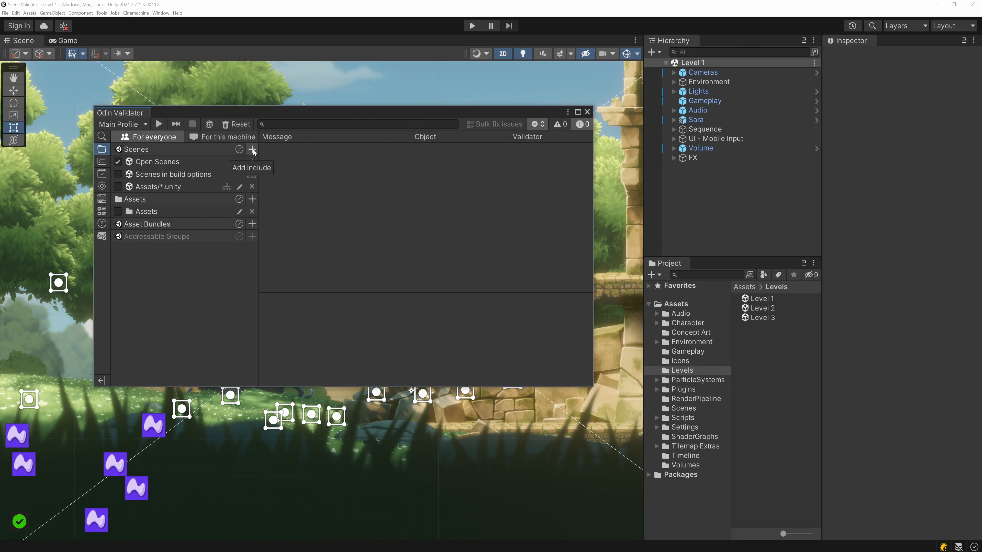
Step: Add the Assets/Levels scene folder to the scan and run validation across all included scenes
{"action": "left_click", "coordinate": [251, 149]}
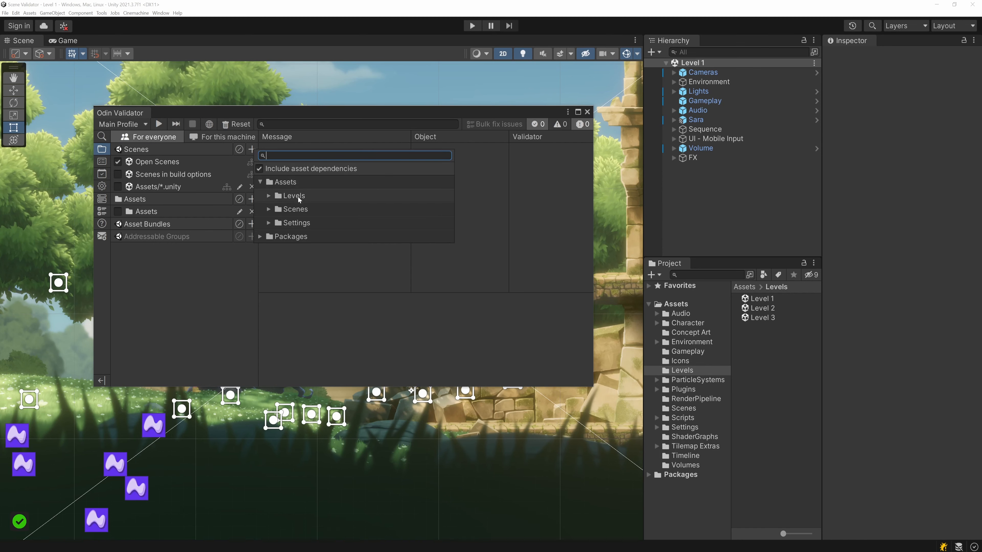
{"action": "left_click", "coordinate": [293, 195]}
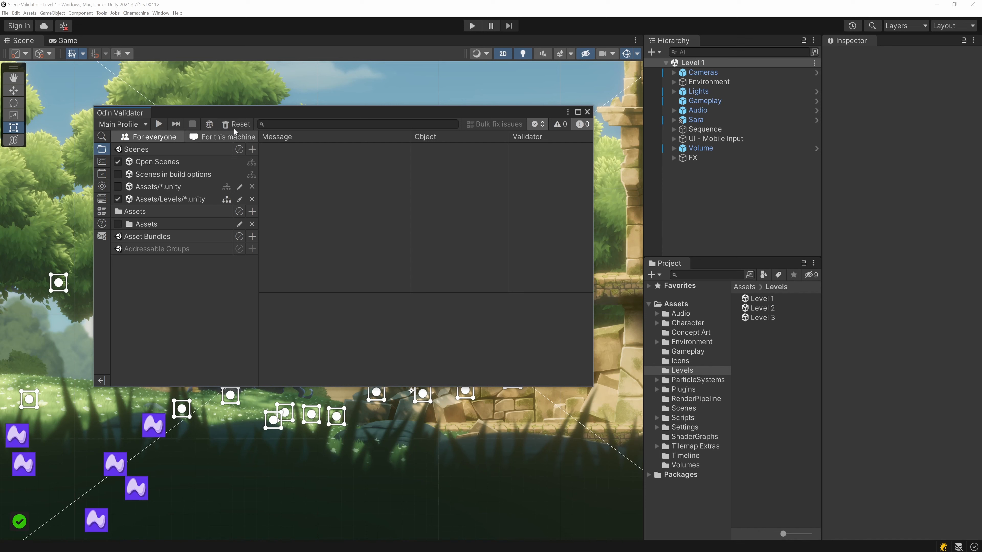
{"action": "left_click", "coordinate": [210, 124]}
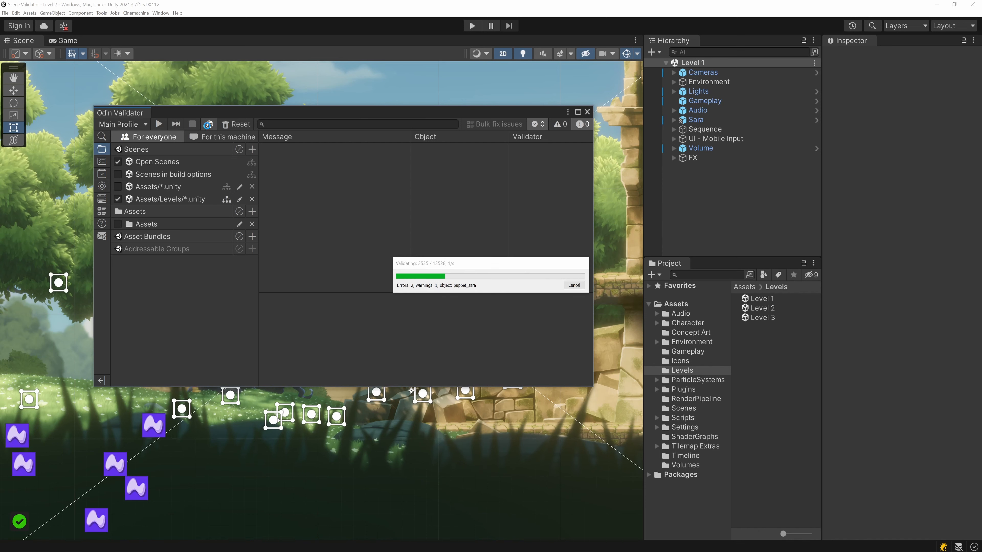